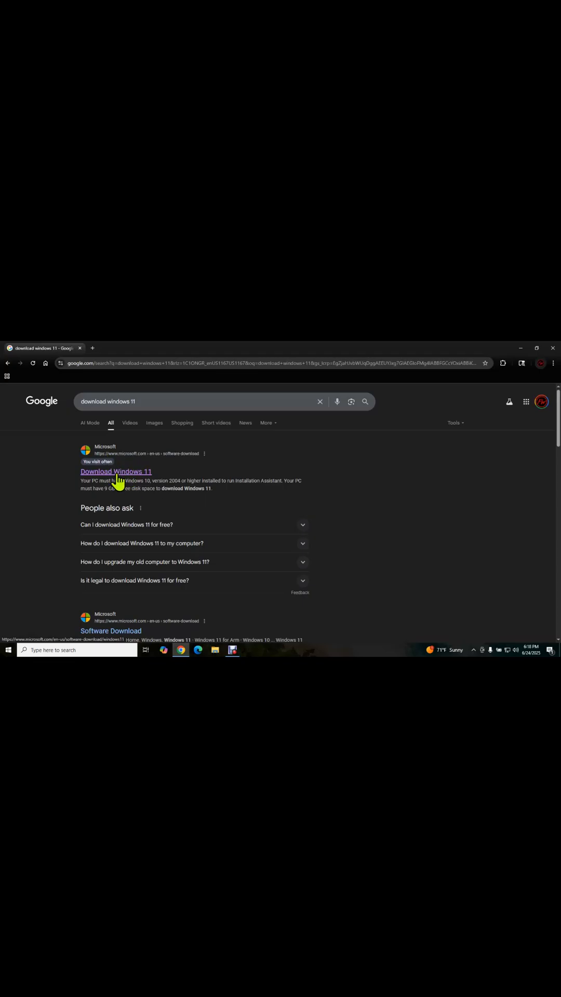
Step: Download the media creation tool from Microsoft's Create Windows 11 Installation Media section
click(115, 471)
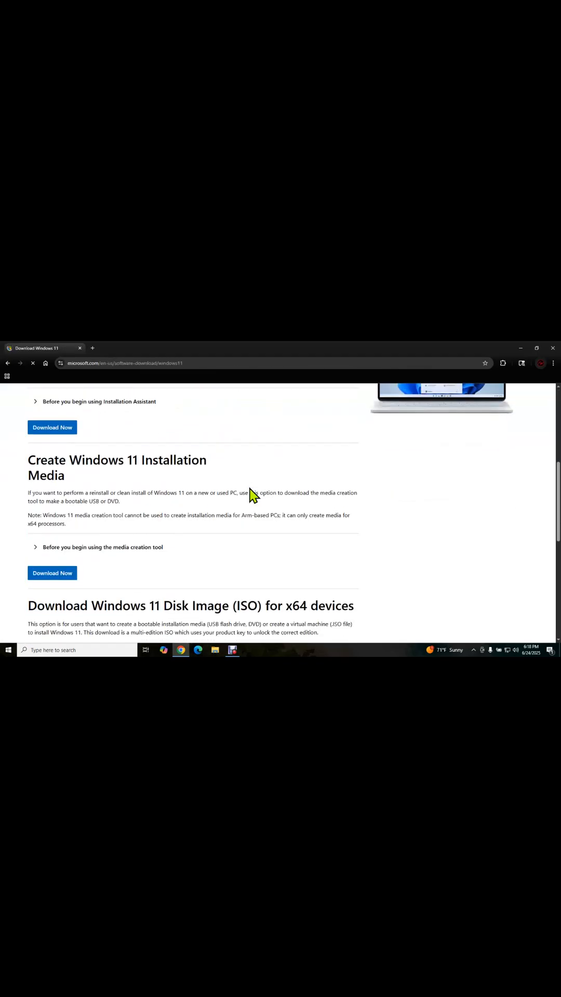
double_click(44, 453)
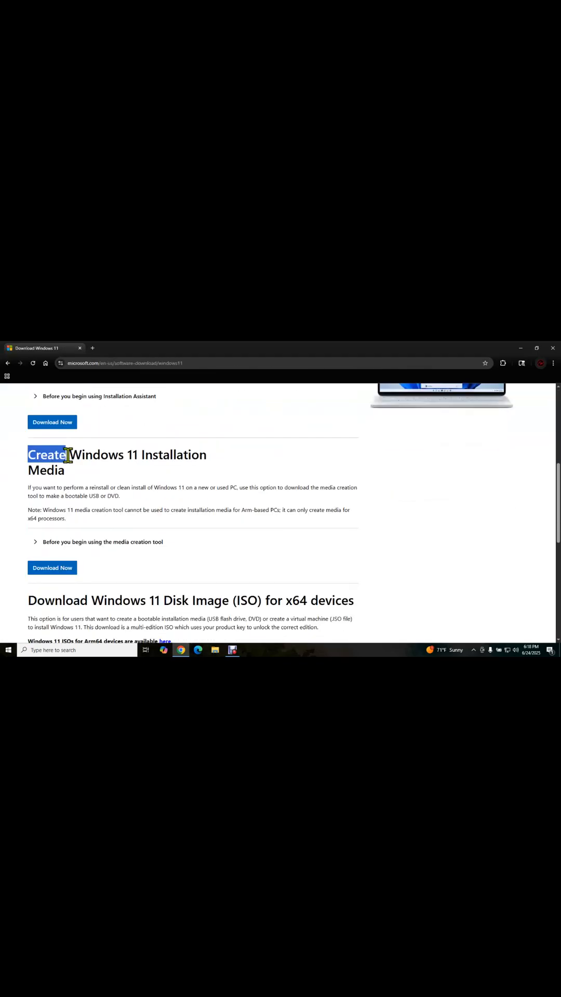
drag(66, 454, 117, 471)
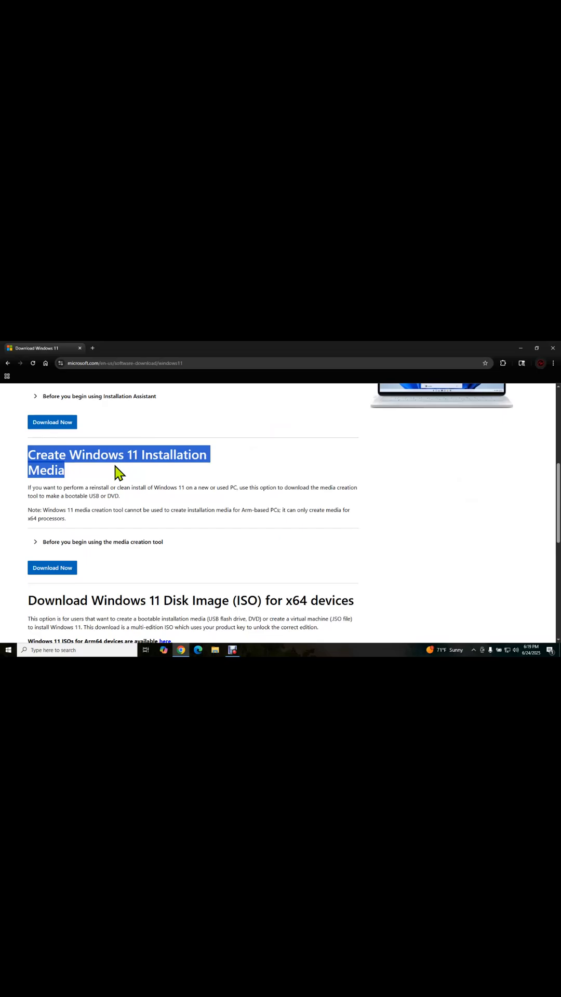
click(52, 532)
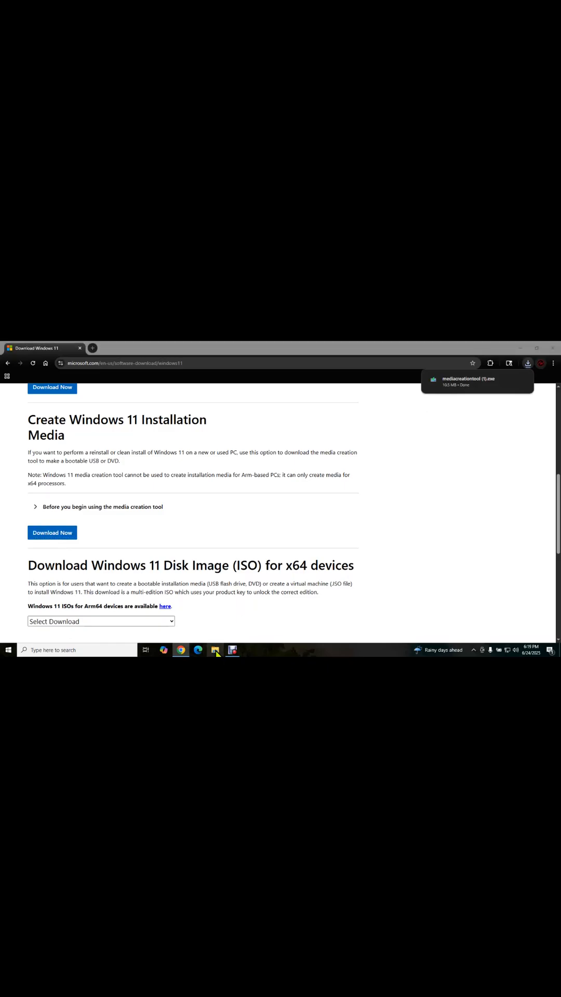
Step: Run mediacreationtool.exe and accept English (United States) / Windows 11 as language and edition
click(215, 649)
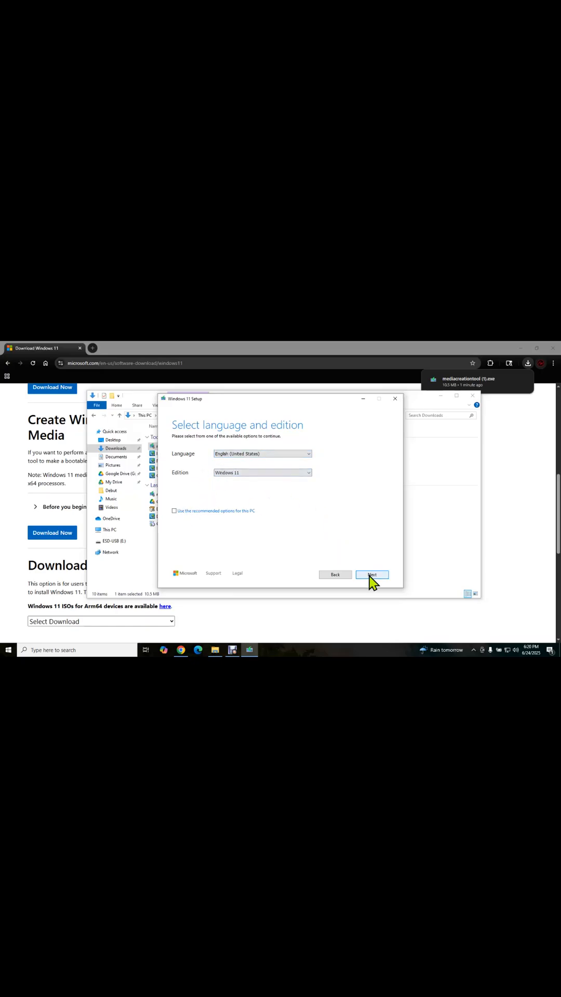
click(372, 574)
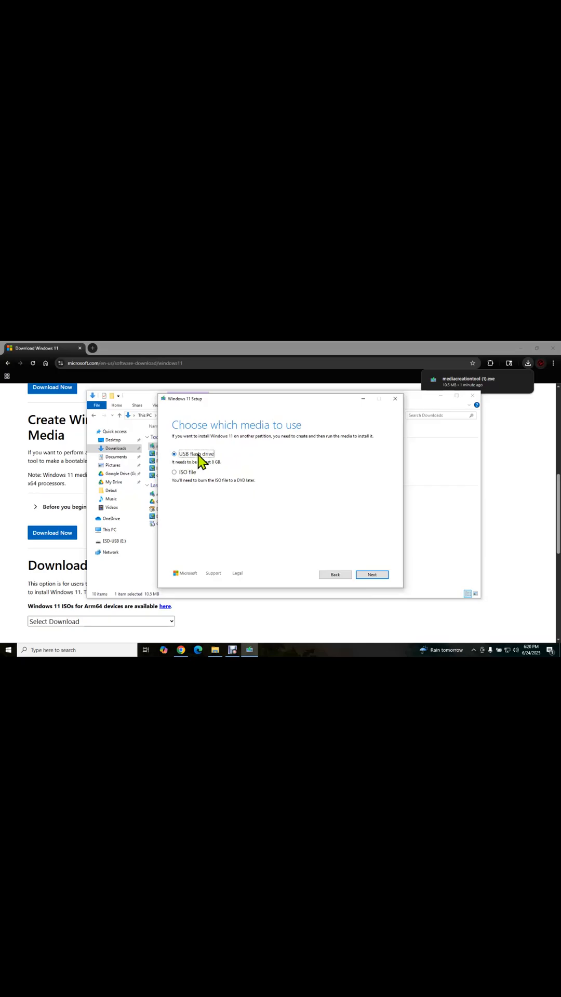
mouse_move(177, 471)
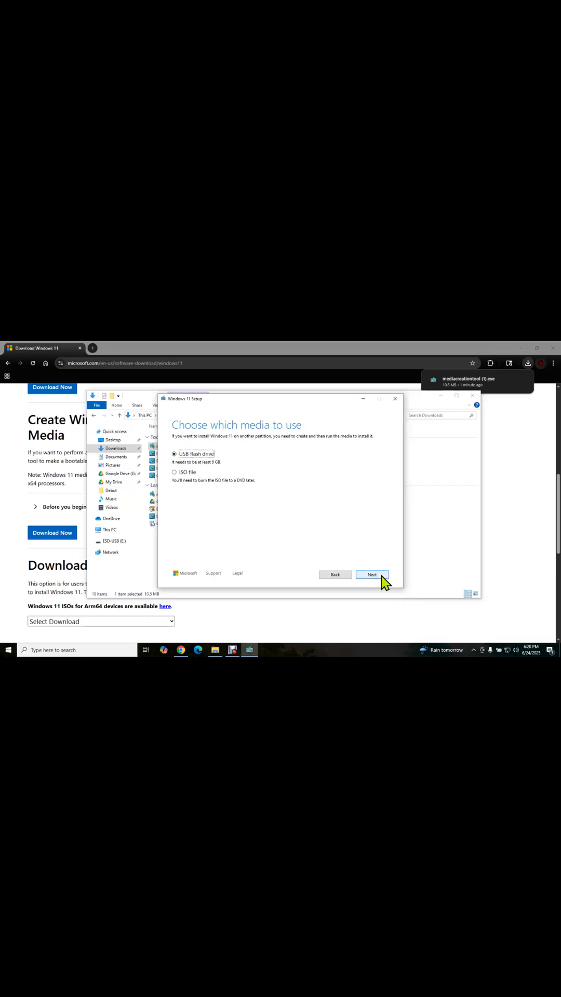
Step: Write Windows 11 setup to the removable USB drive until it reports ready
click(372, 574)
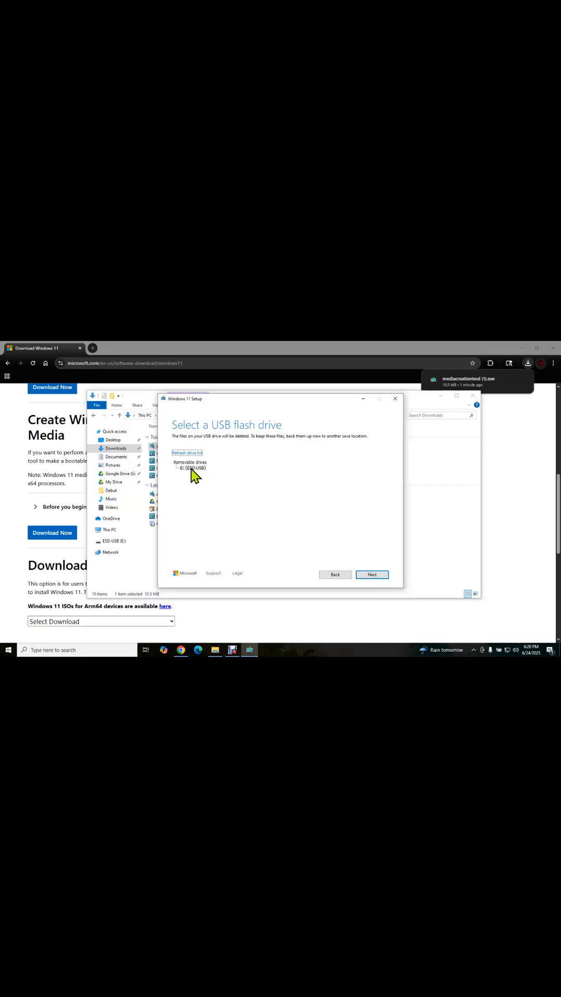
click(372, 574)
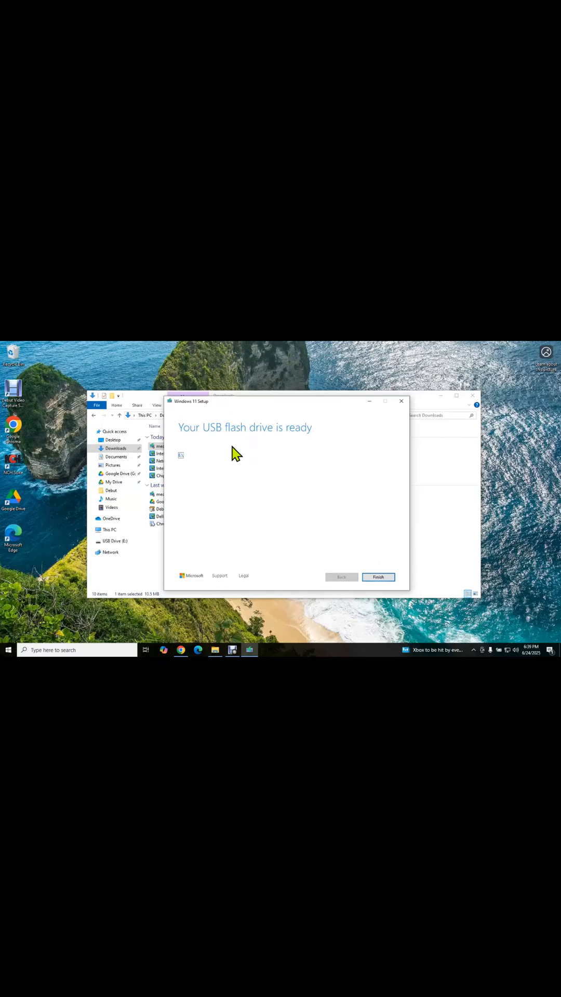
Step: Finish the Media Creation Tool and close the Downloads folder, leaving the desktop
click(378, 576)
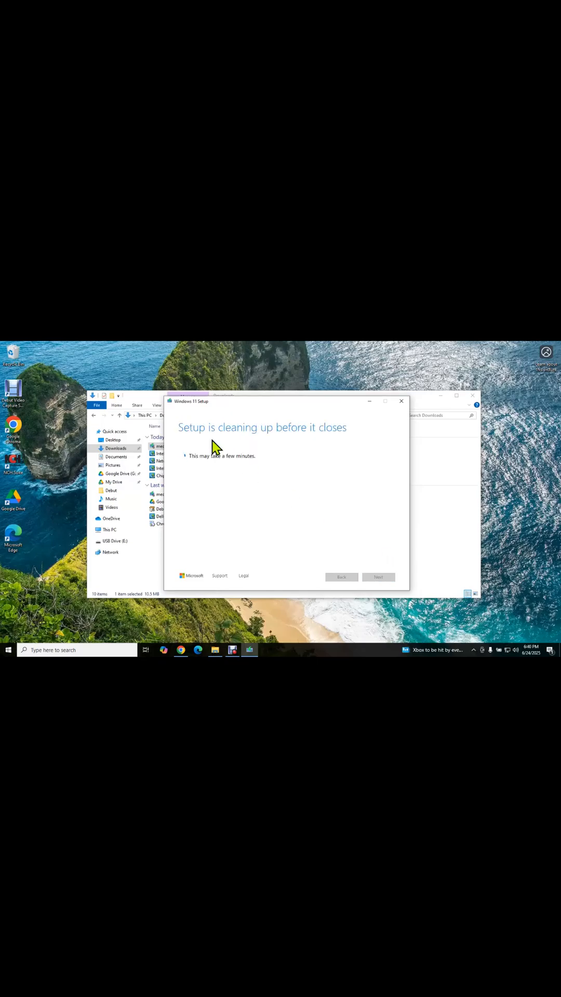
mouse_move(282, 446)
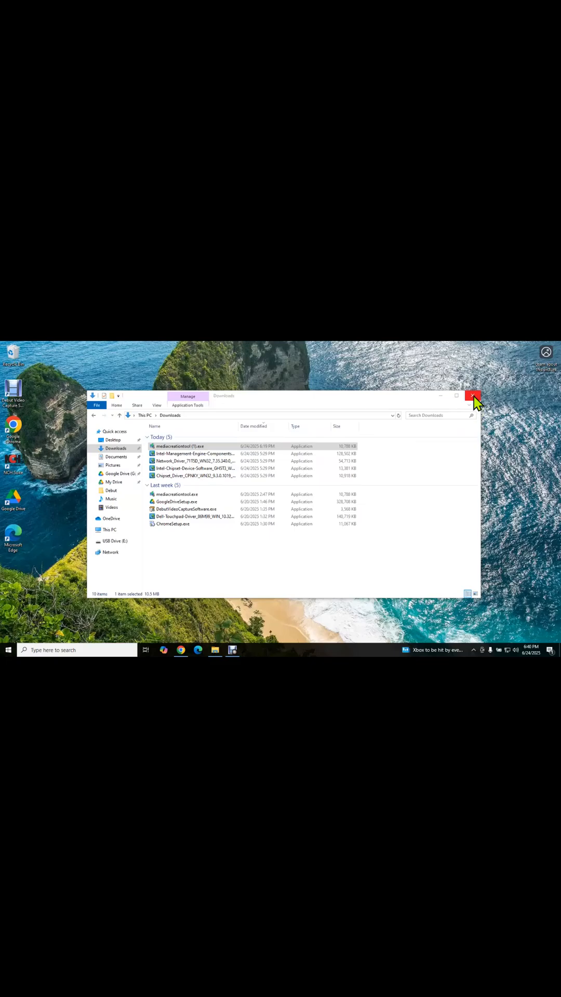
click(473, 396)
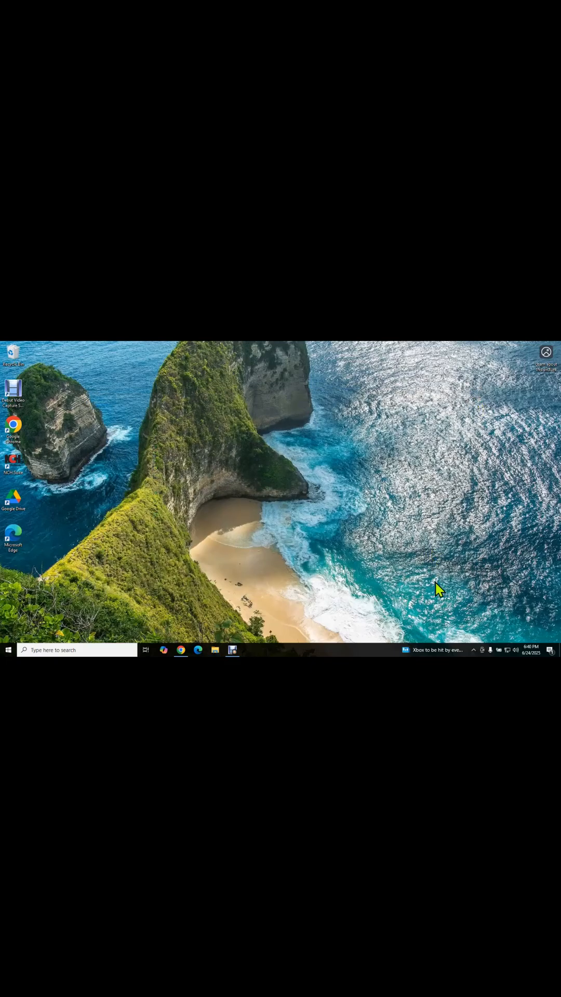